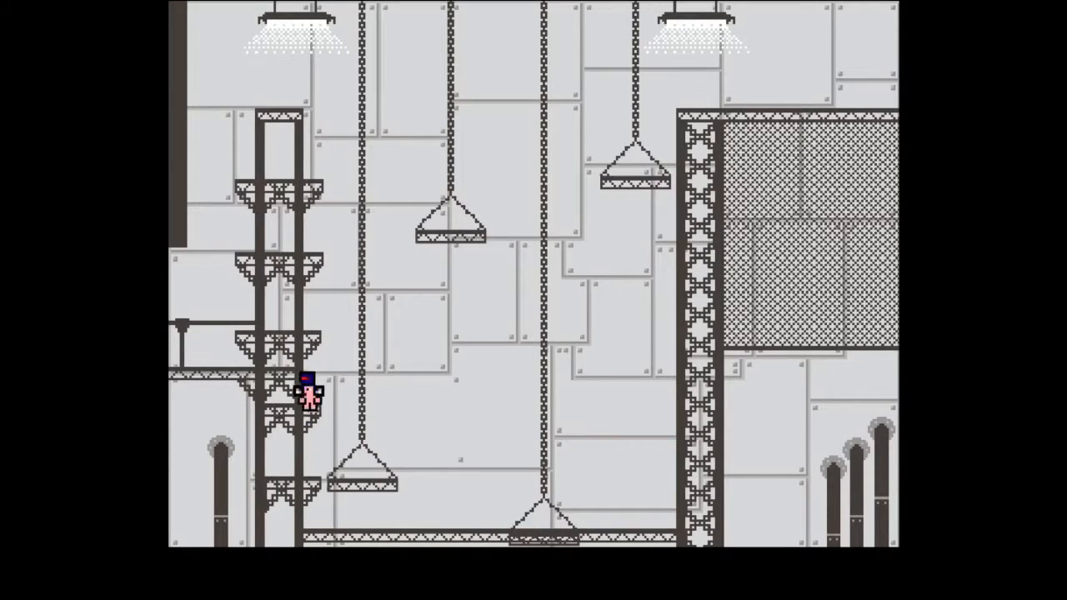
{"action": "key", "text": "Up"}
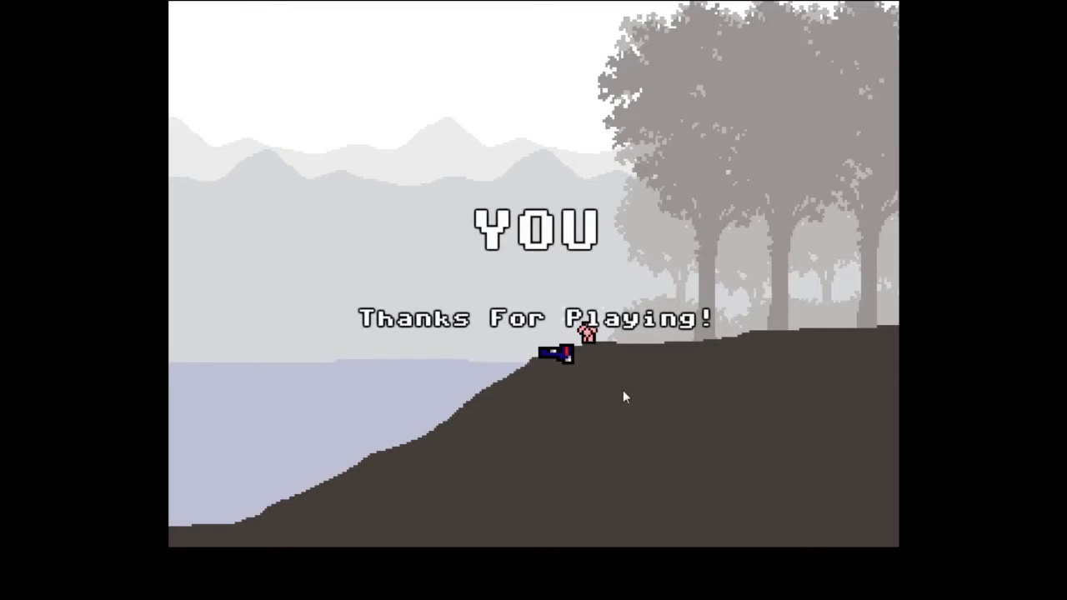
{"action": "mouse_move", "coordinate": [547, 484]}
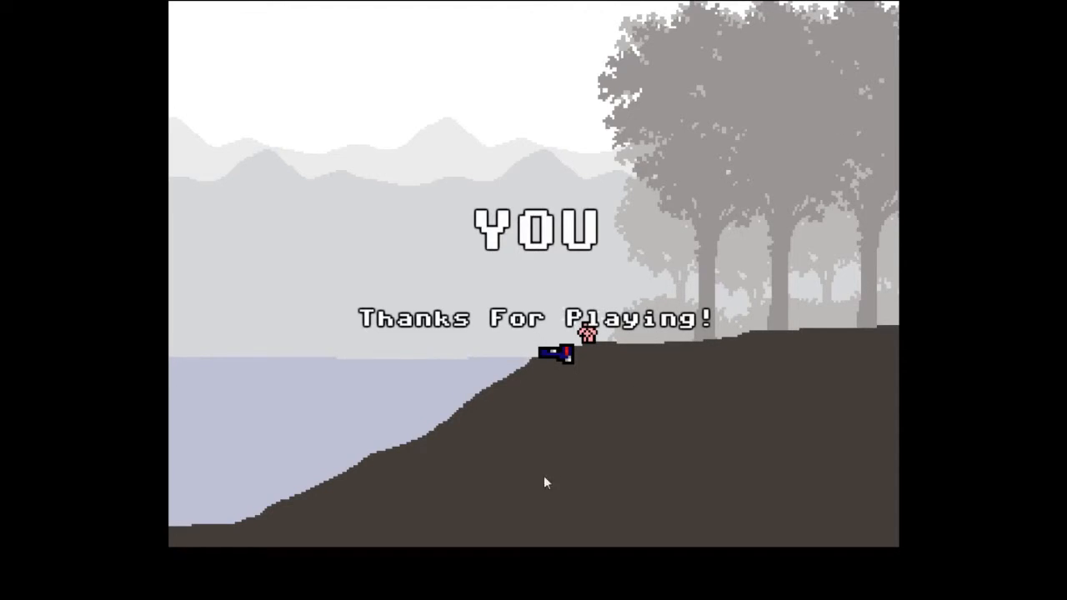